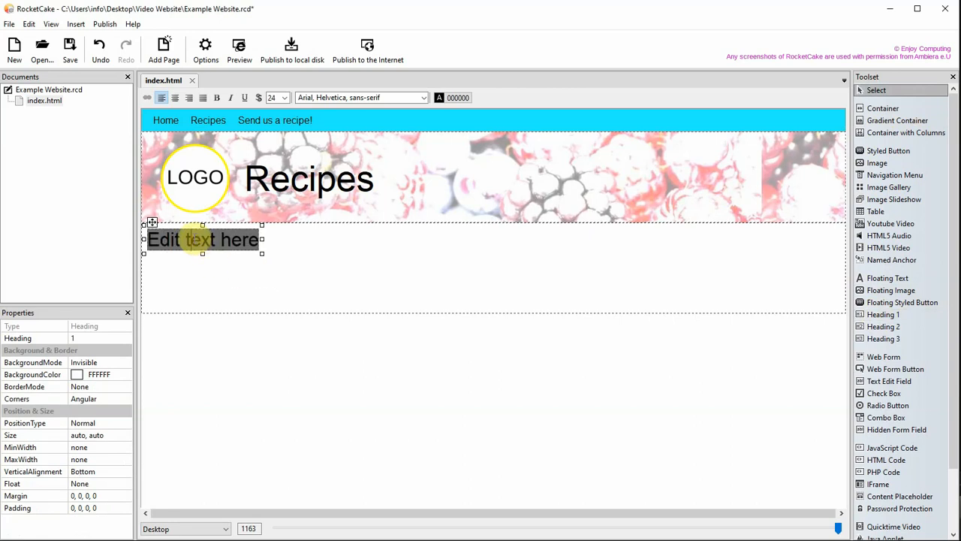
Write the heading 'Home' with 'Welcome to the website!' beneath it
type("Home")
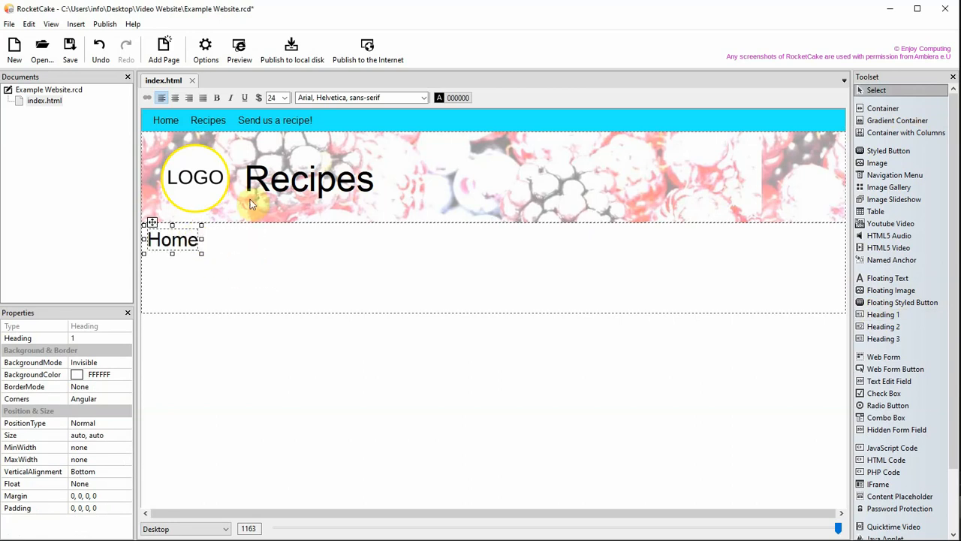
type("Welcome to the")
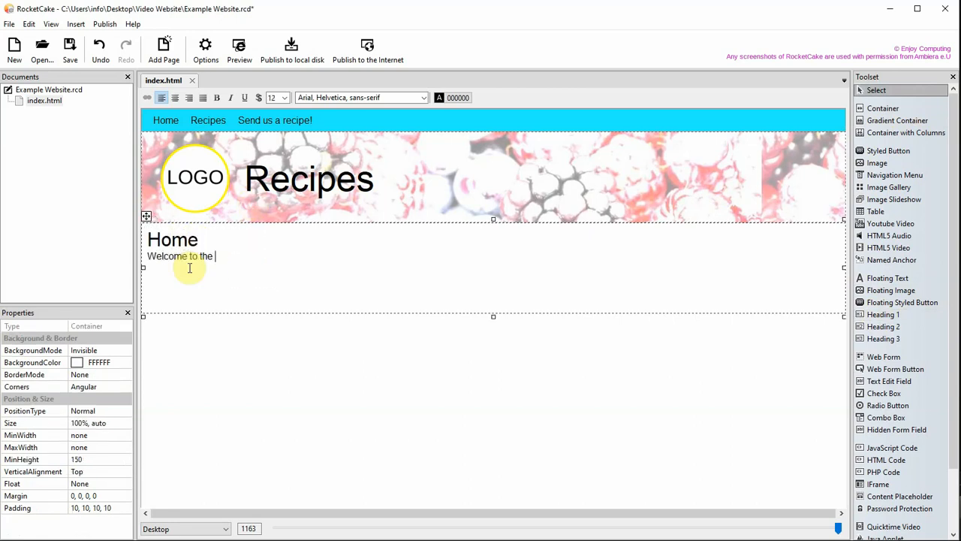
type("website!")
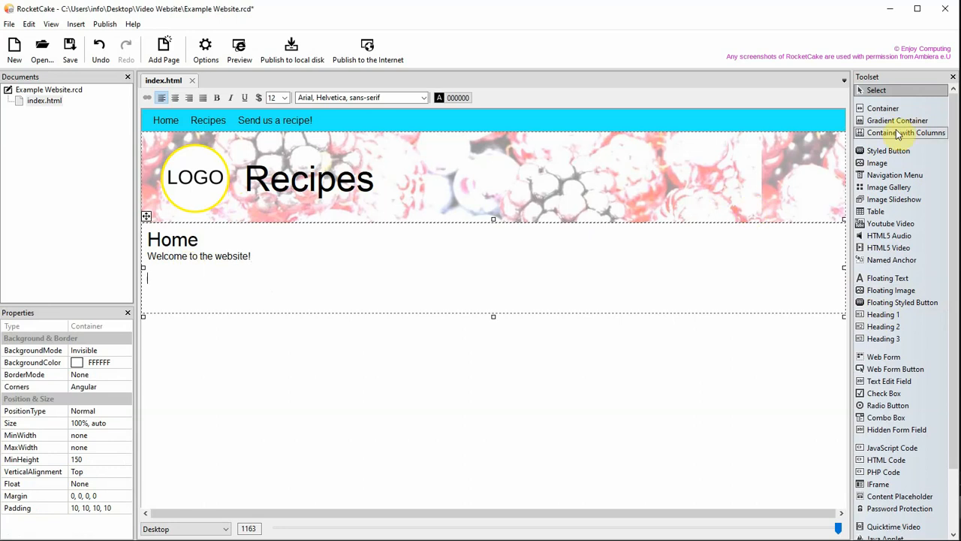
Insert a Container with Columns set to 3 columns below the welcome line
left_click(905, 132)
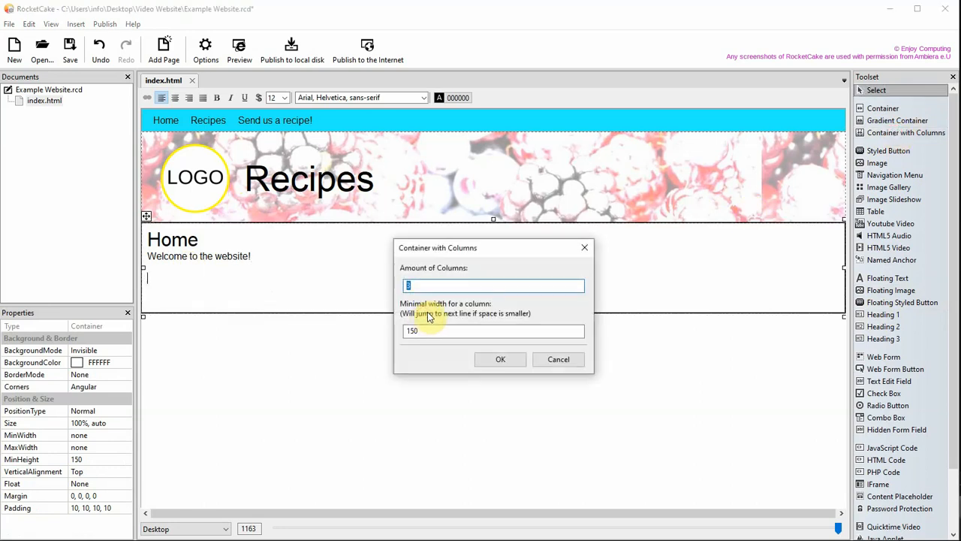
left_click(500, 359)
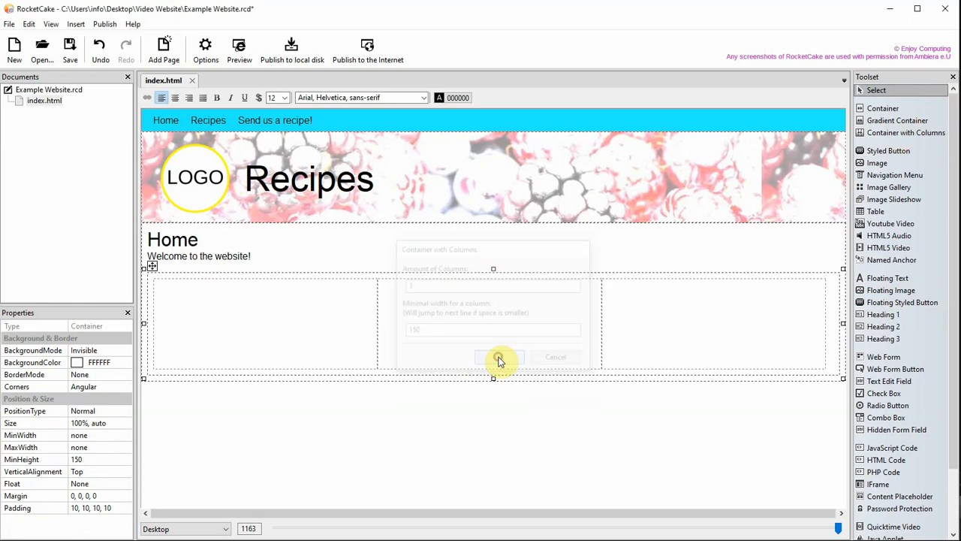
Fill the first column with 'You can add text here' and the second with 'or here'
left_click(499, 357)
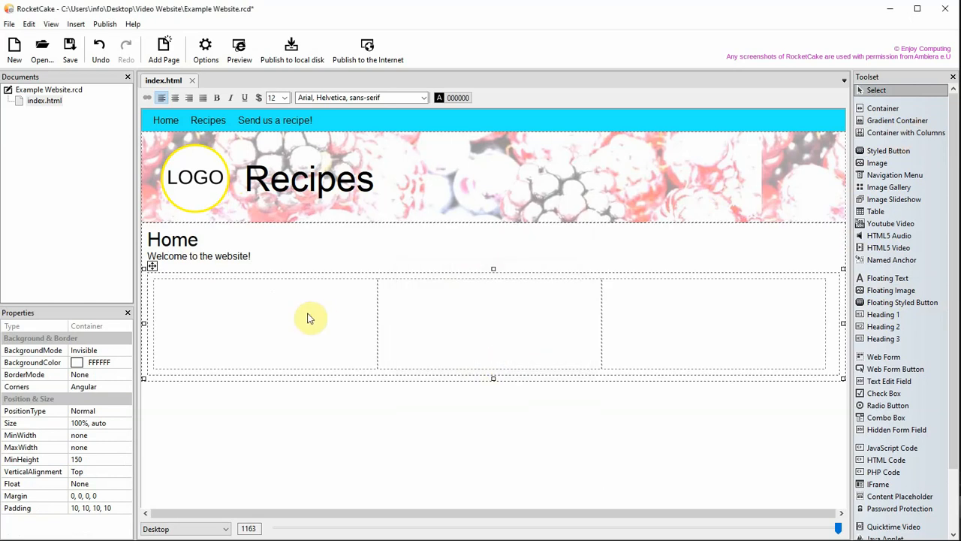
type("You")
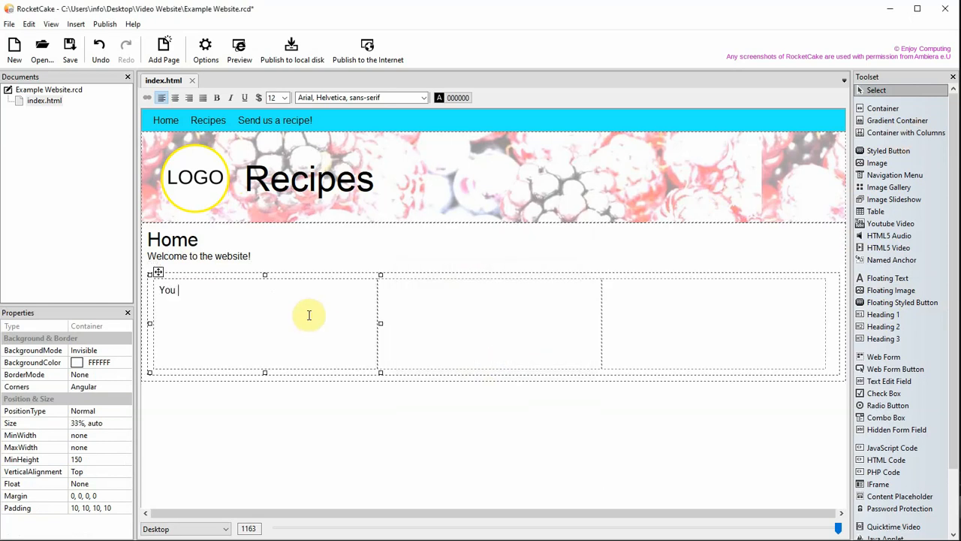
type("can add text h")
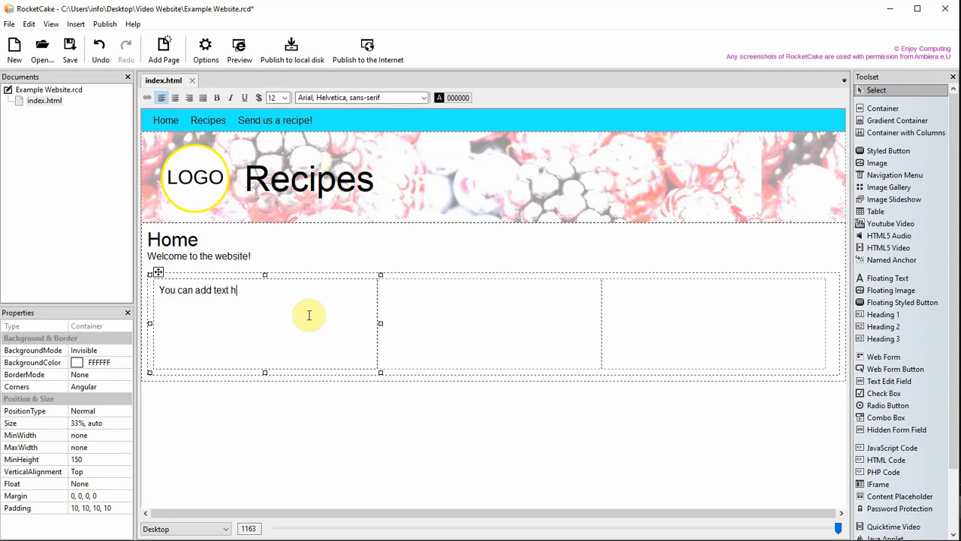
type("or here")
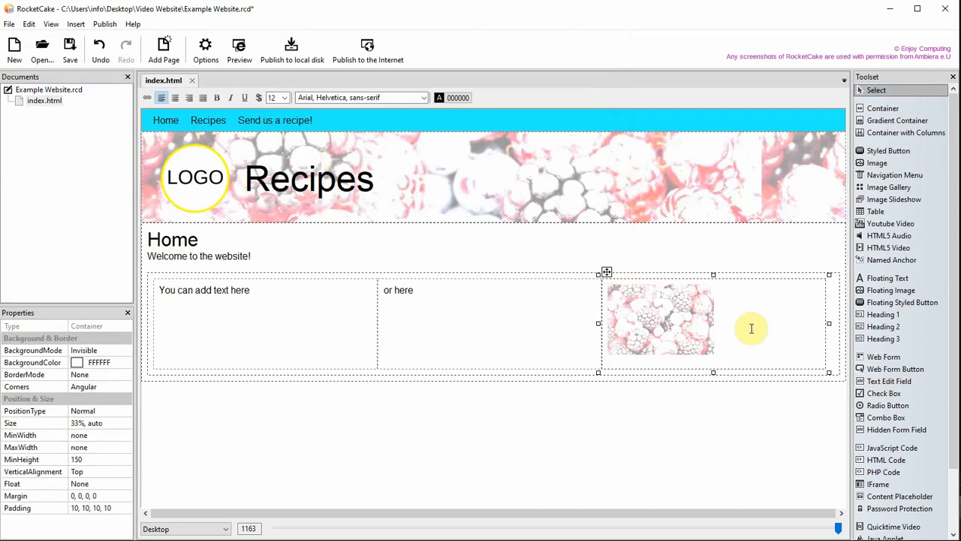
Add a note that RocketCake has no bullet points, followed by three dash-prefixed list lines
type("RocketCake does not have")
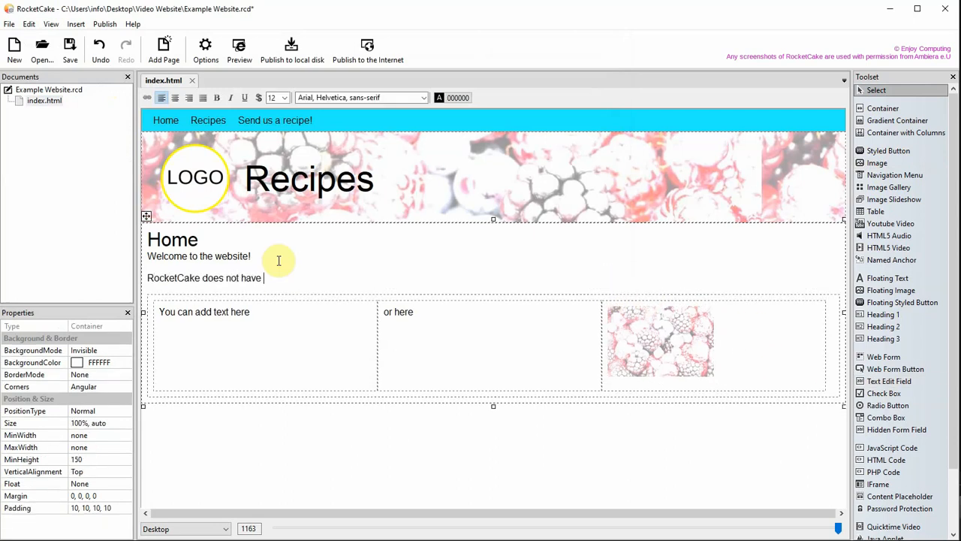
type("bullet points but you could:")
type("- do this")
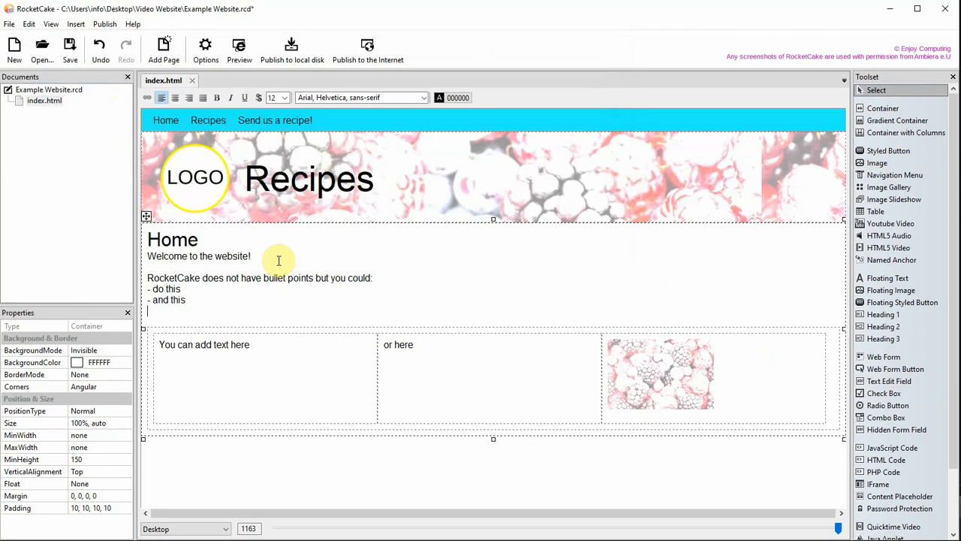
type("- or use an")
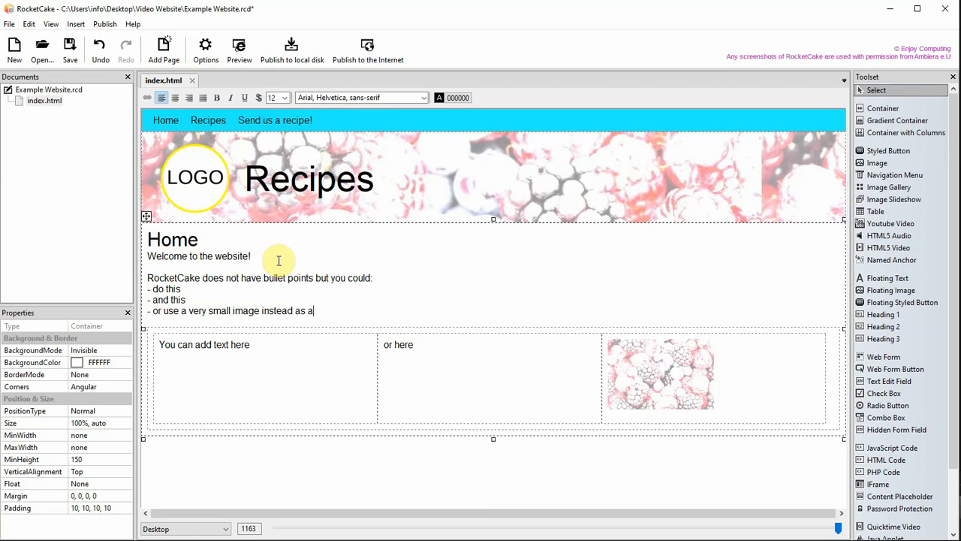
type("bullet po")
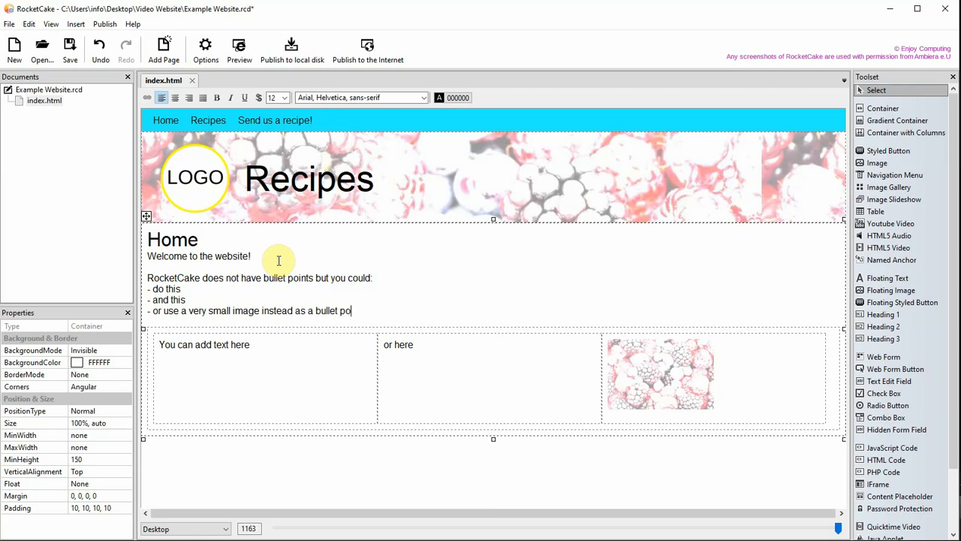
type("int")
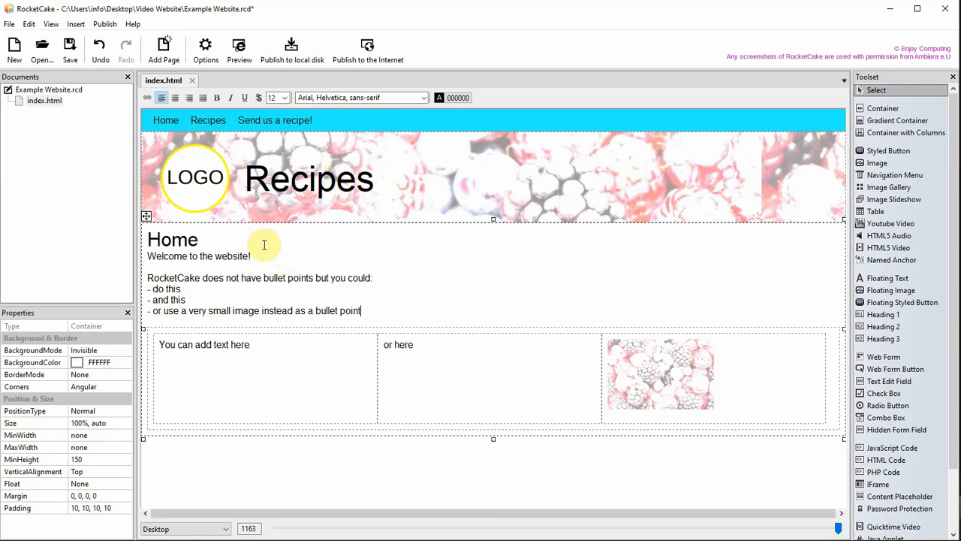